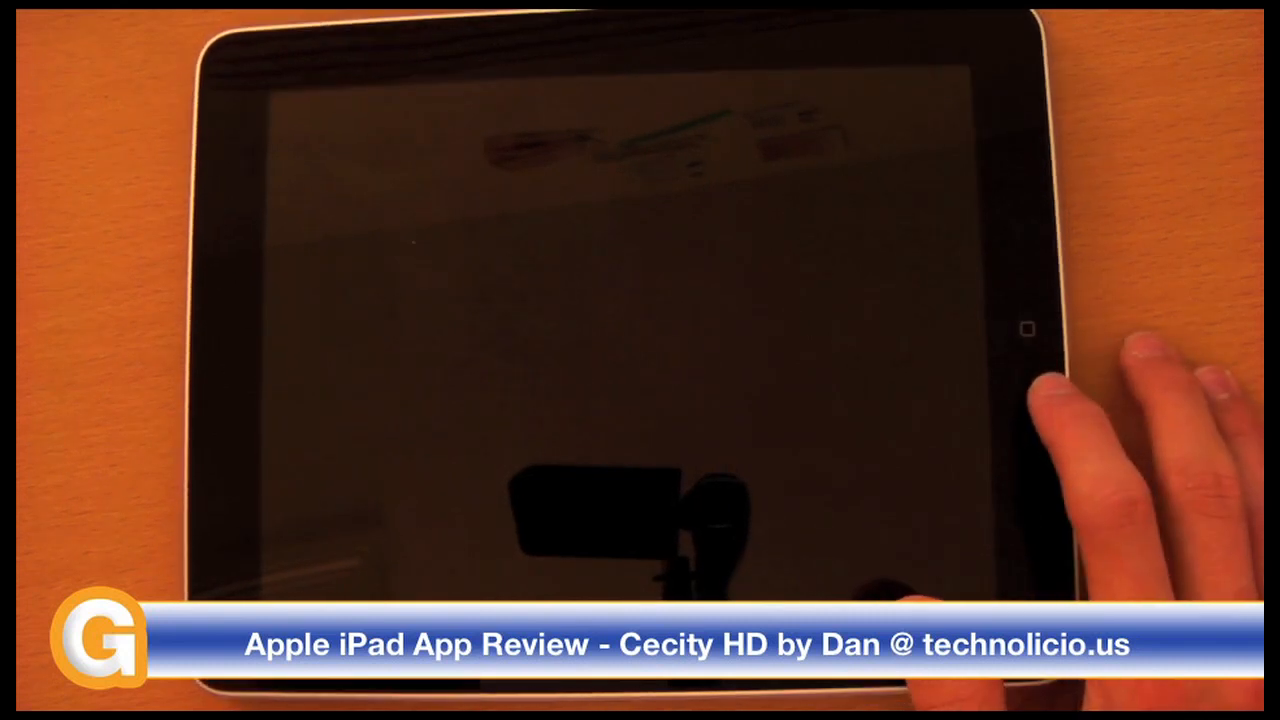
Step: Wake the iPad and launch Cecity HD to reach its title menu
click(1024, 328)
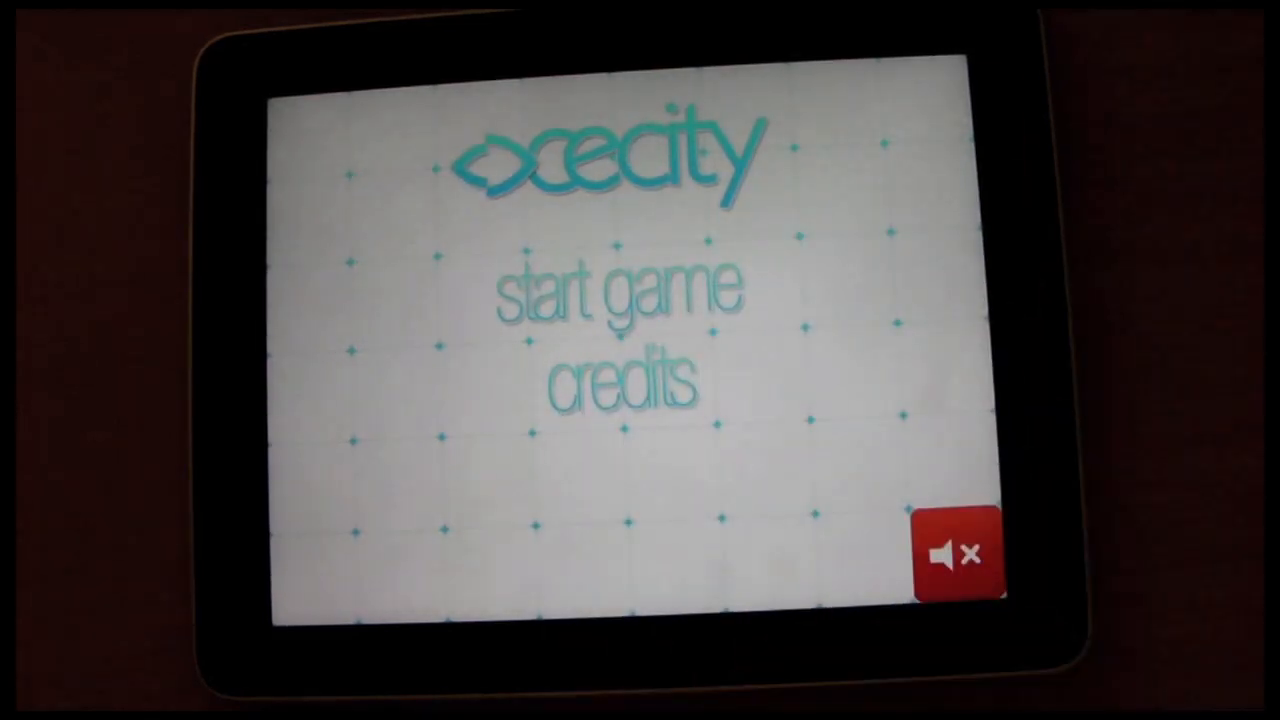
Step: Toggle the sound on then off, and start the game to reach the easy levels 1–20 selection
click(960, 552)
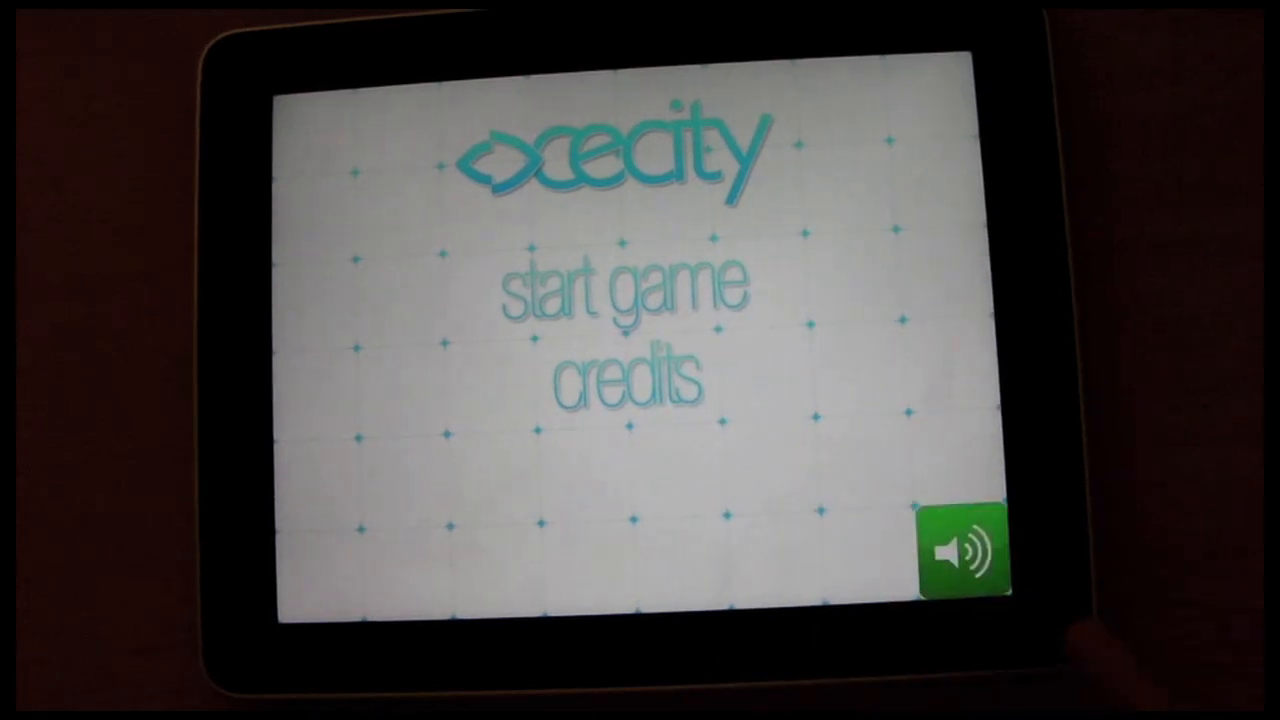
click(964, 548)
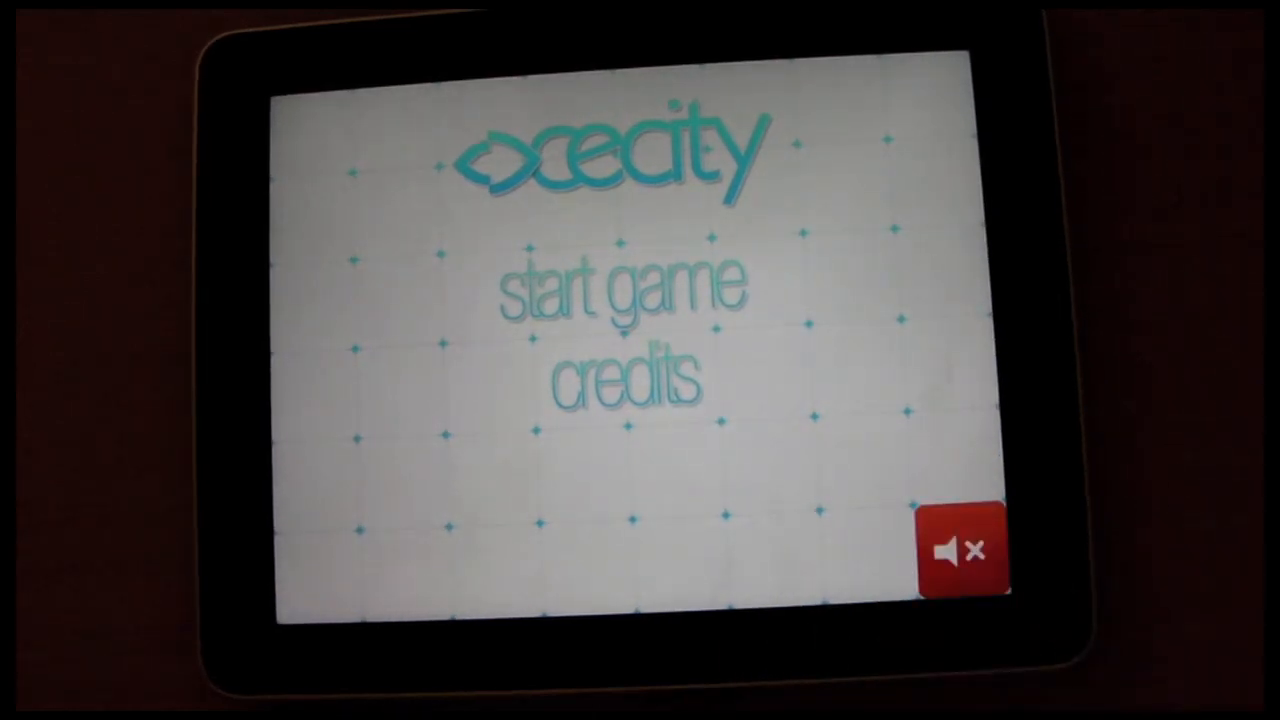
click(960, 548)
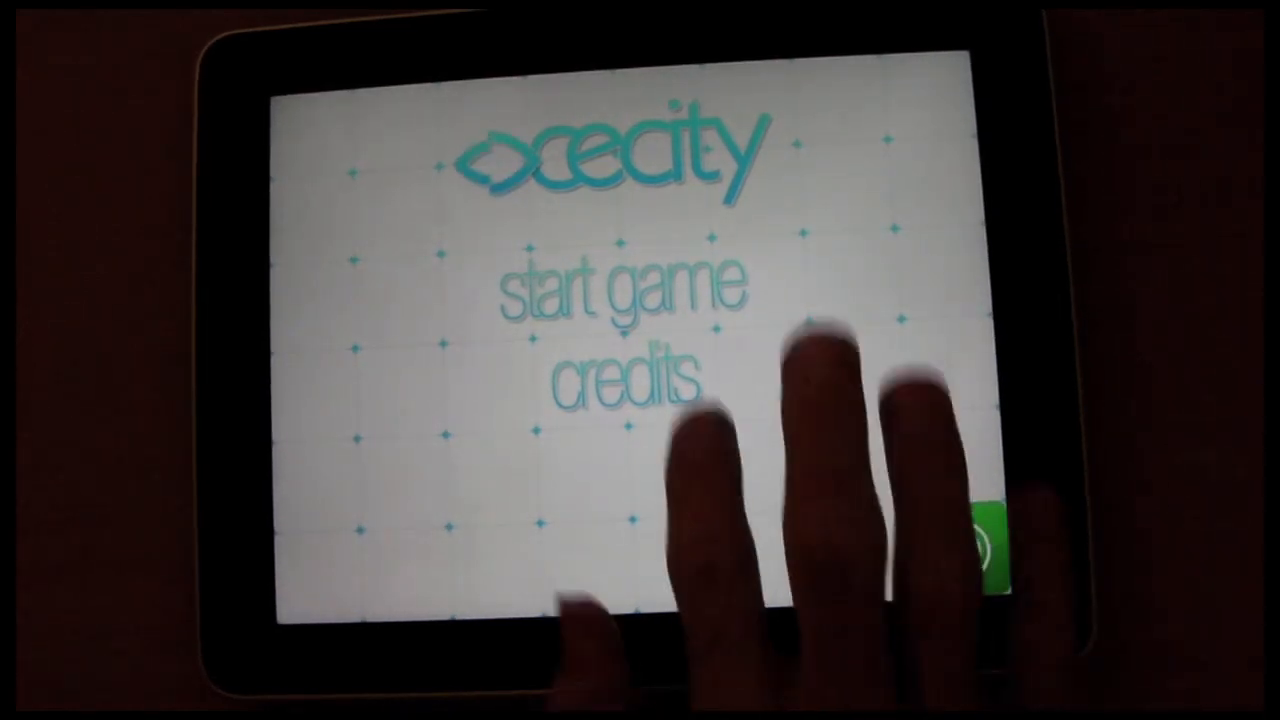
click(624, 290)
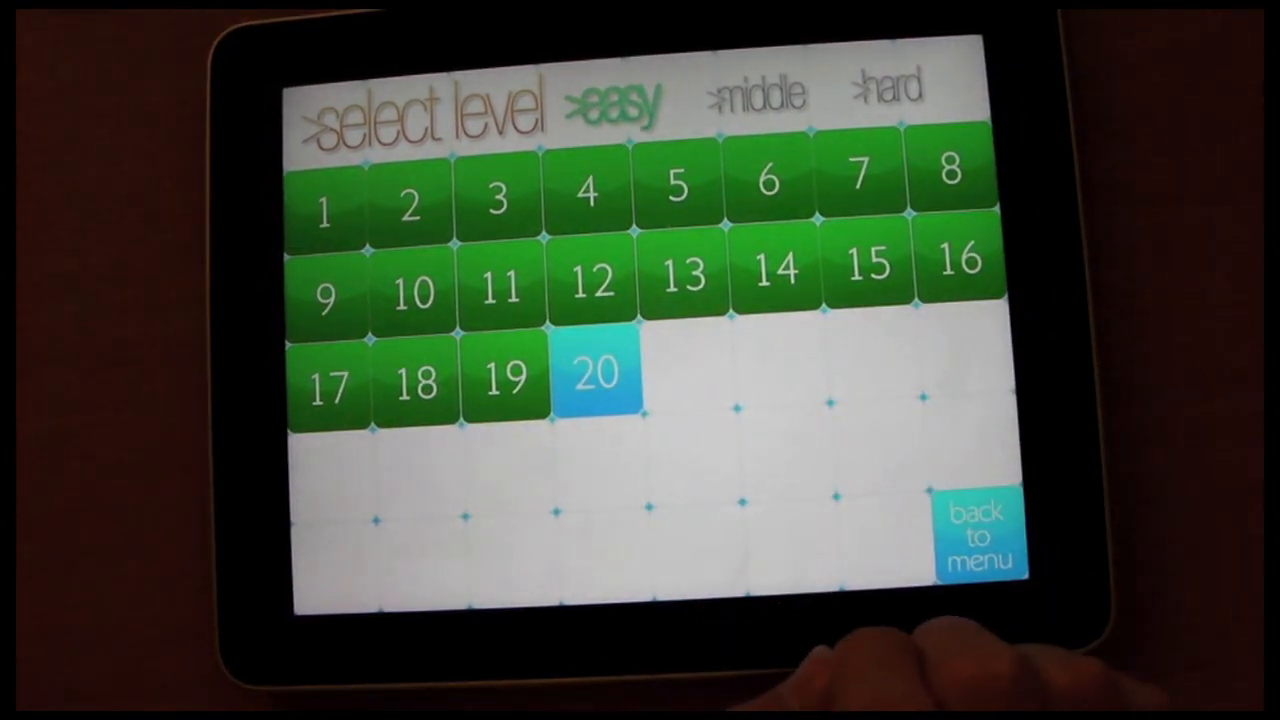
Step: Play easy level 1 'first steps', then advance through 'first steps reloaded' to 'turn left'
click(592, 376)
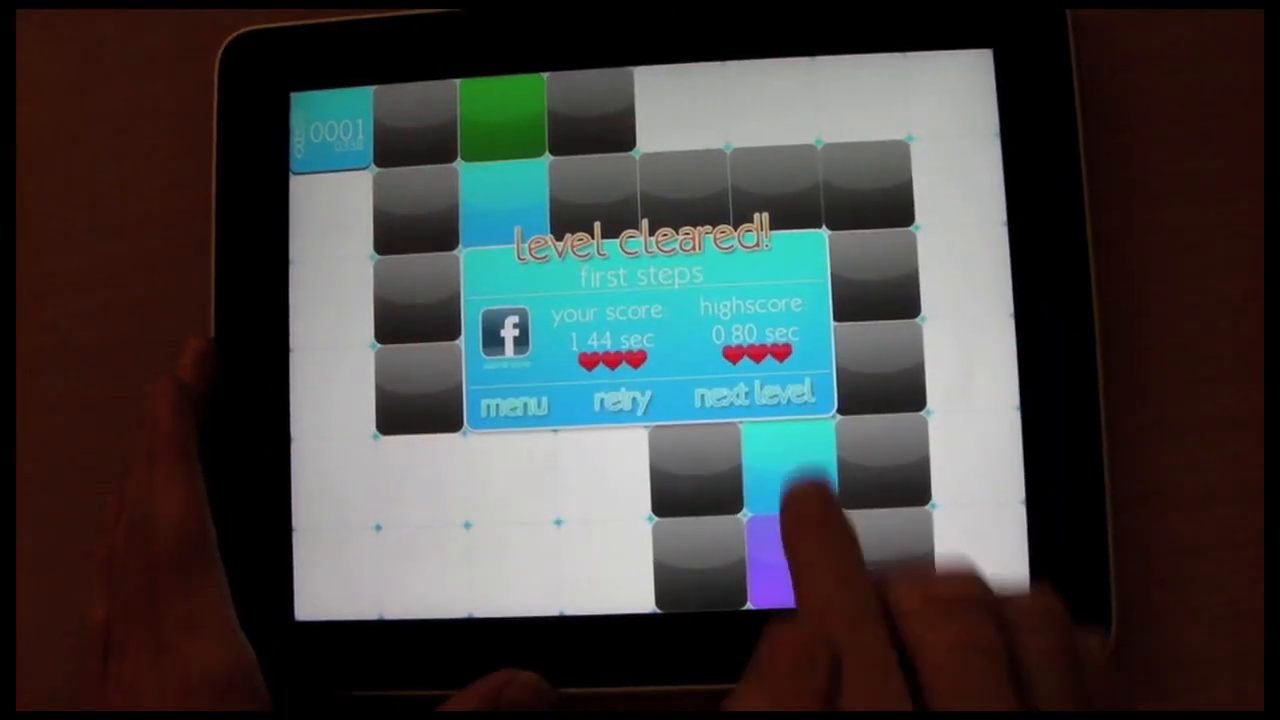
click(756, 396)
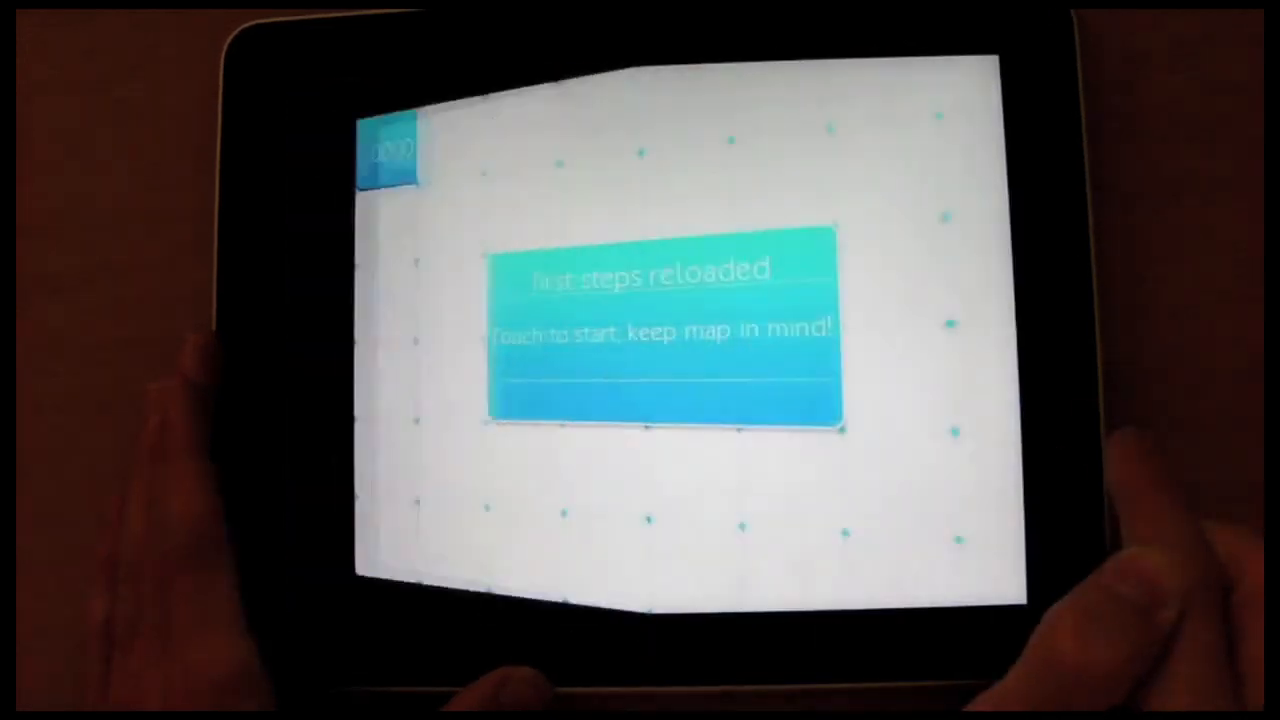
click(640, 340)
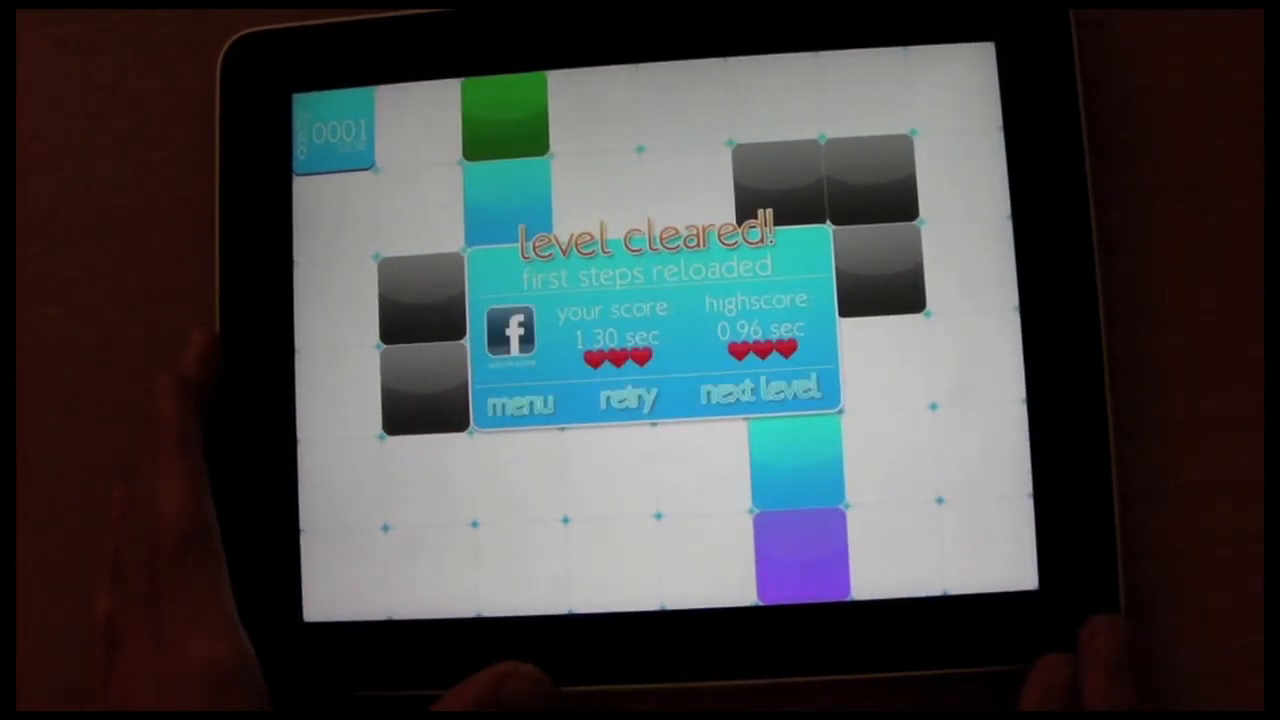
click(764, 388)
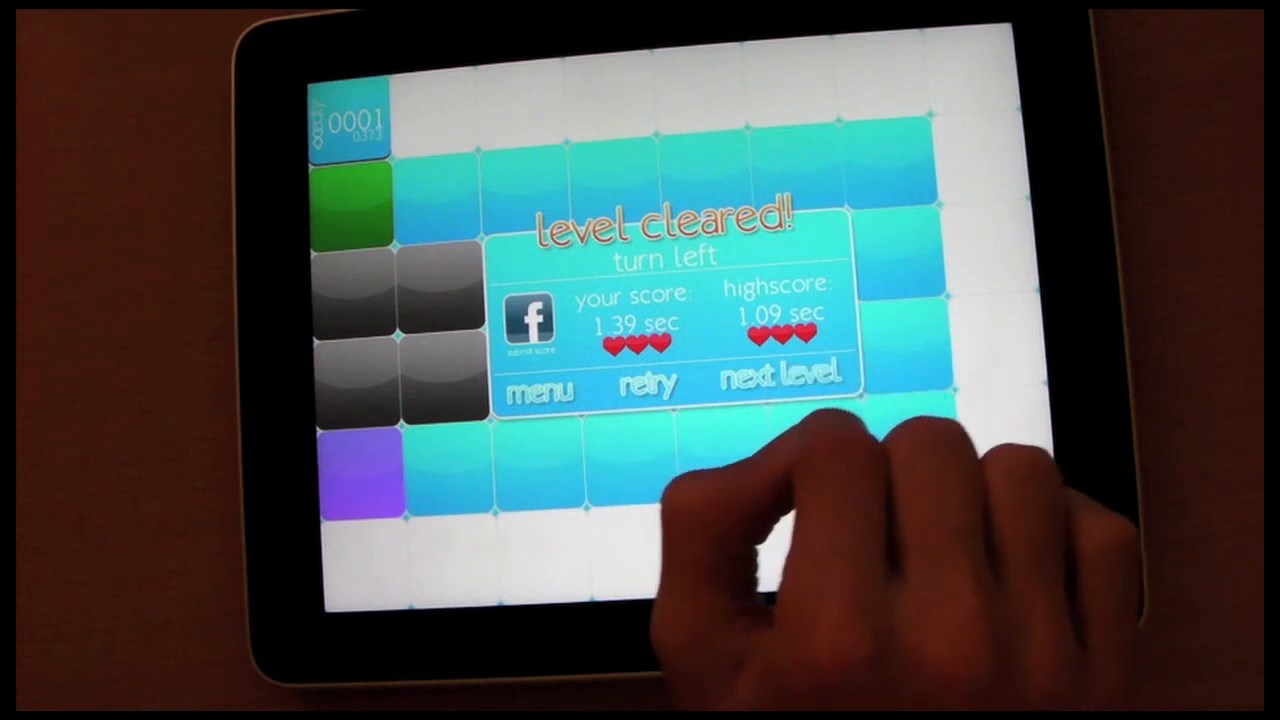
Step: Retry 'turn left' for a 0.99 sec highscore and return to the level selection via the menu
click(784, 376)
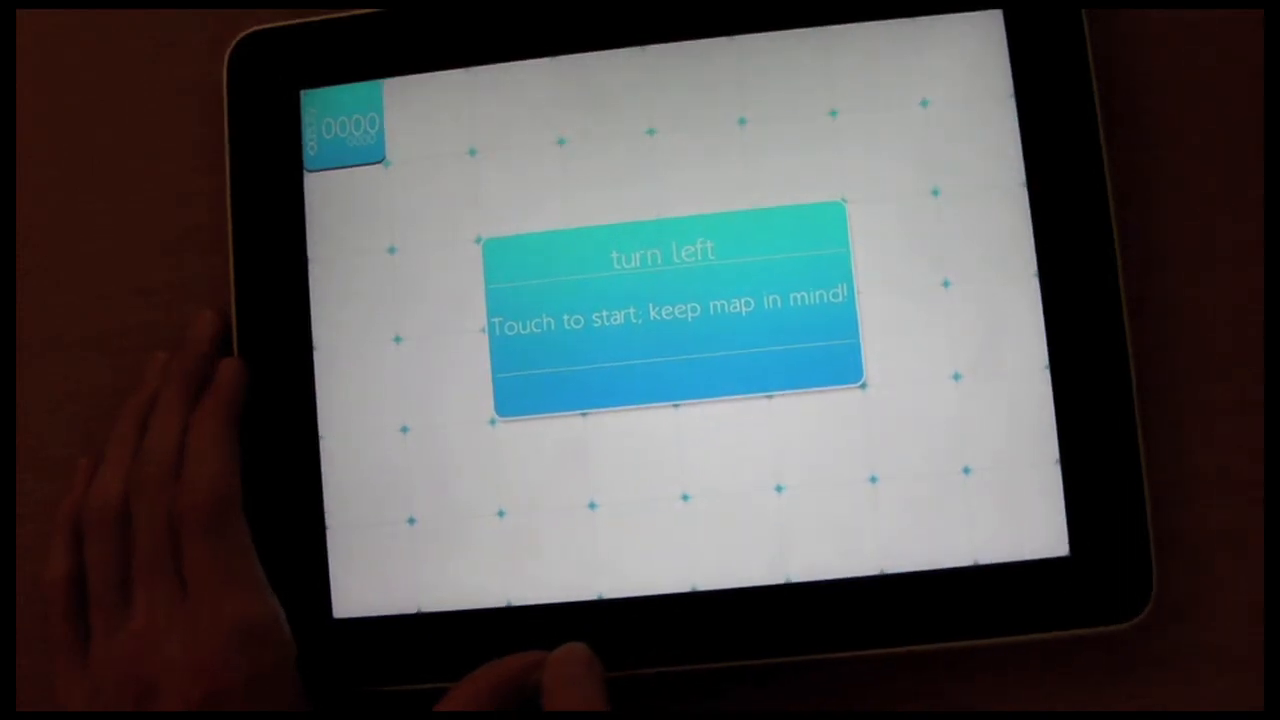
click(680, 320)
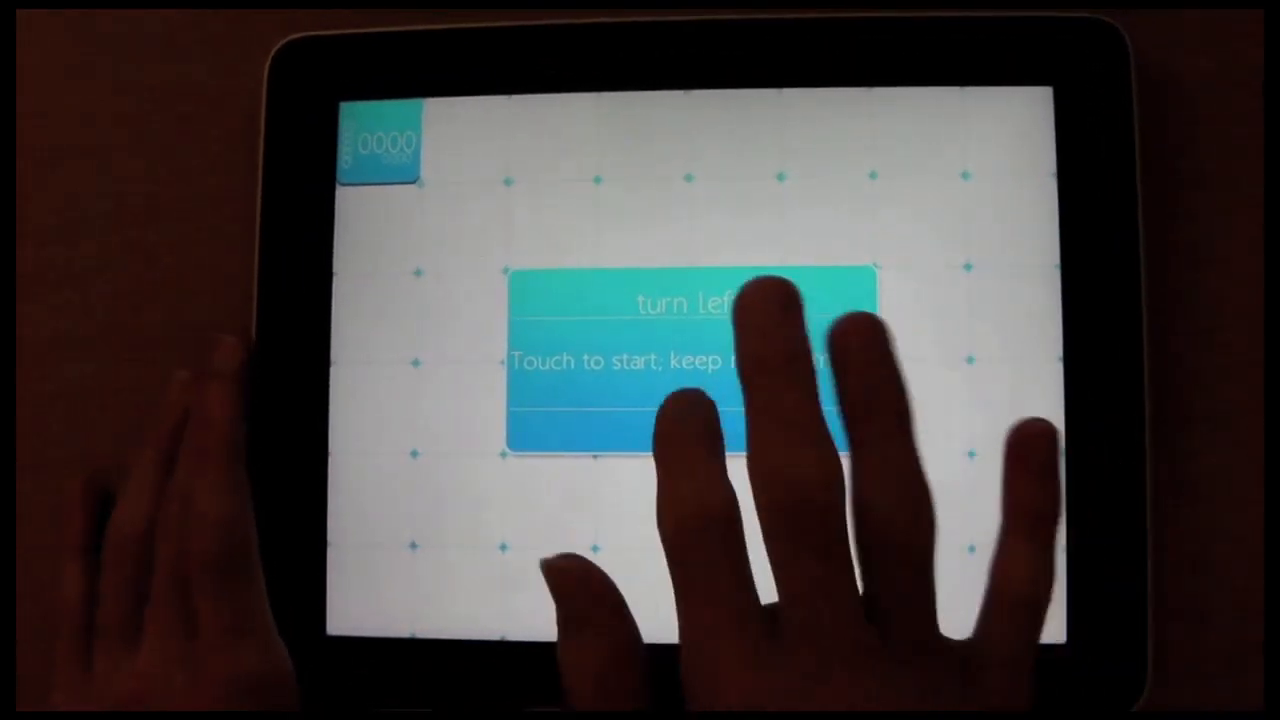
click(700, 380)
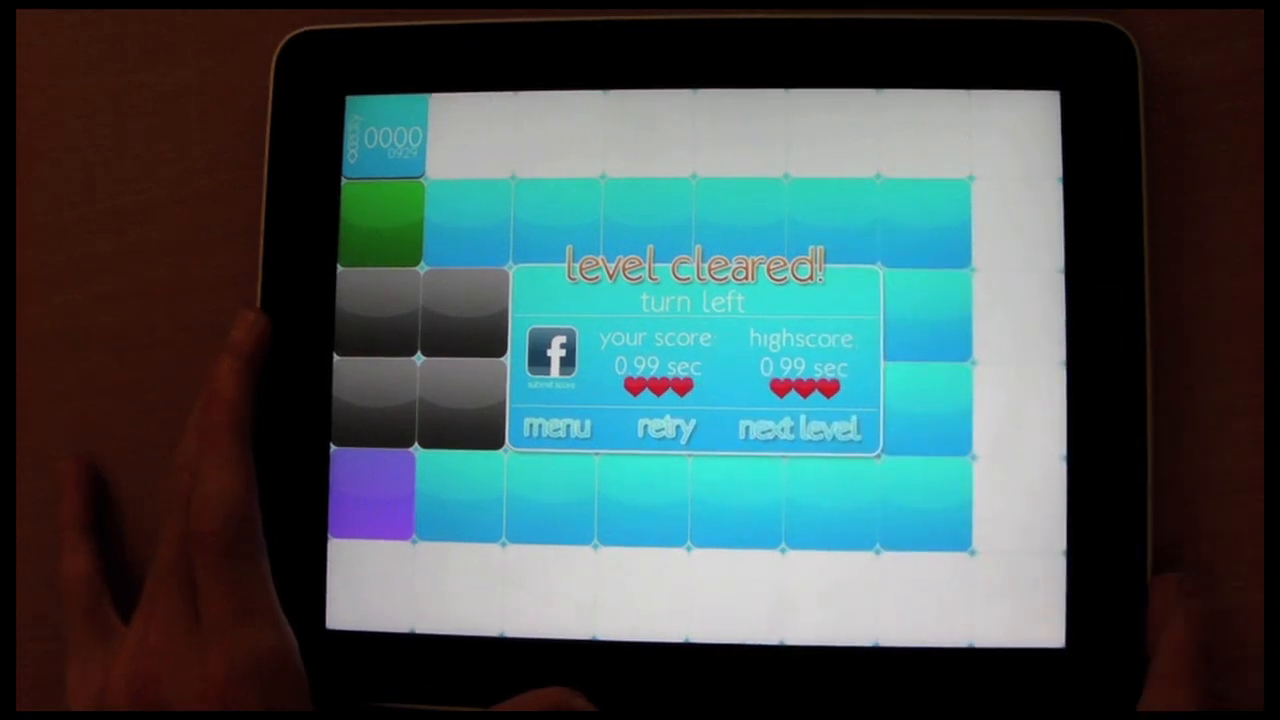
click(800, 428)
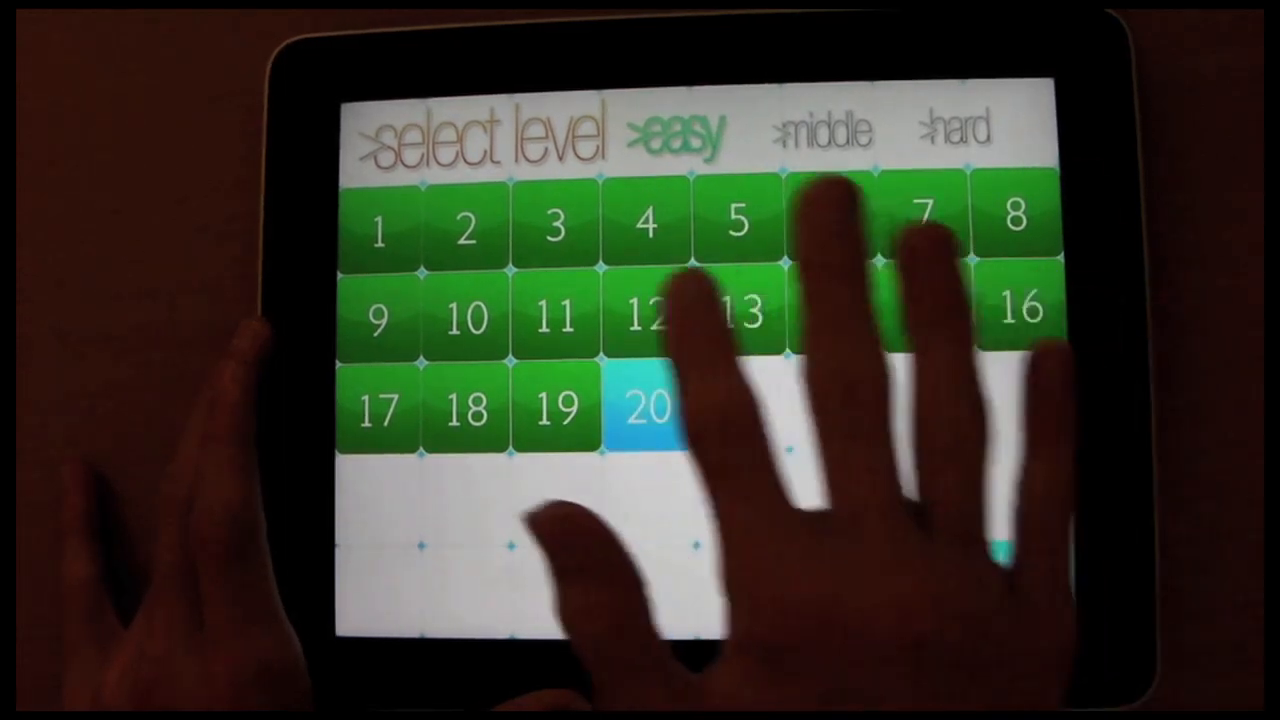
Step: Play 'too easy?' tracing from the green to the purple block, then retry it for a 3.20 sec clear
click(646, 408)
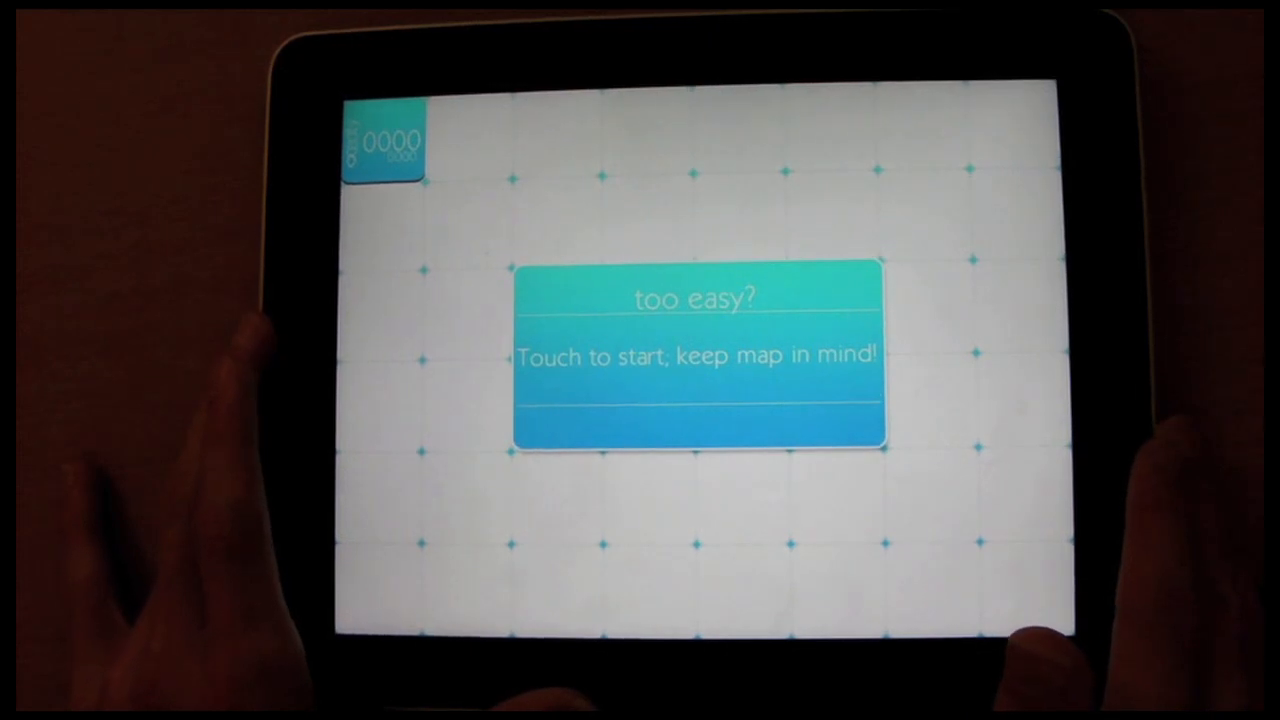
click(690, 360)
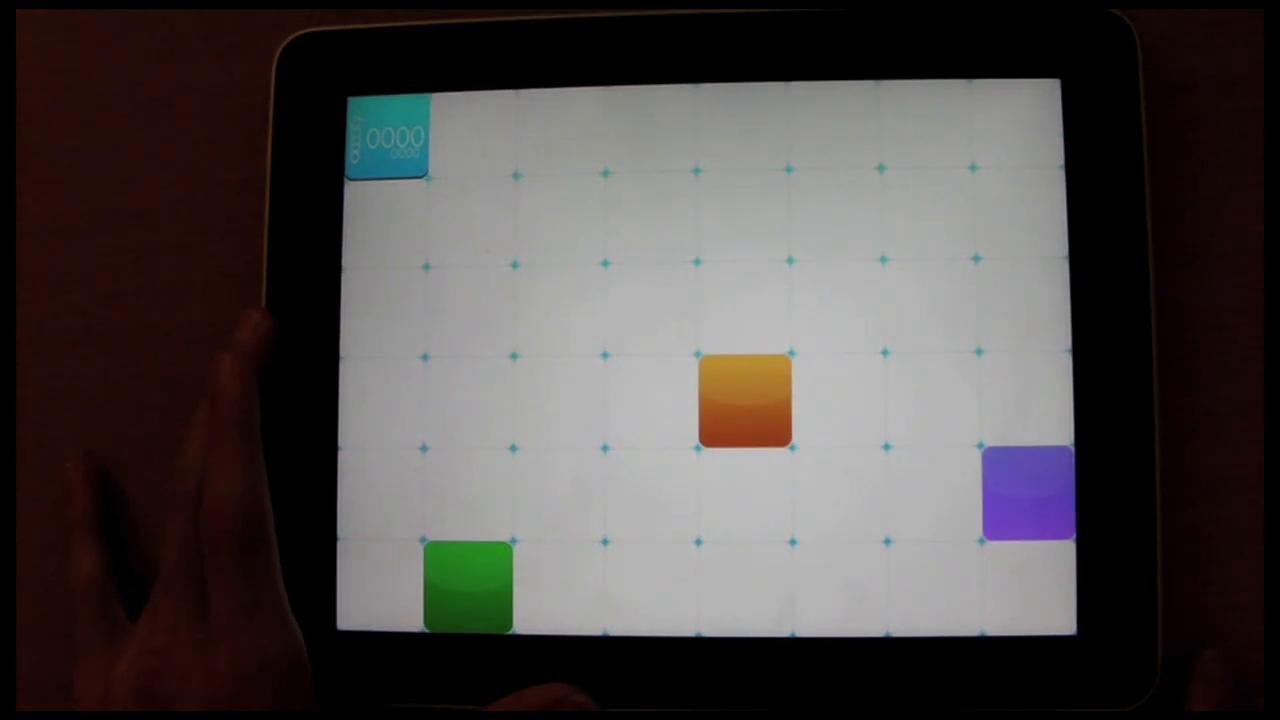
click(470, 590)
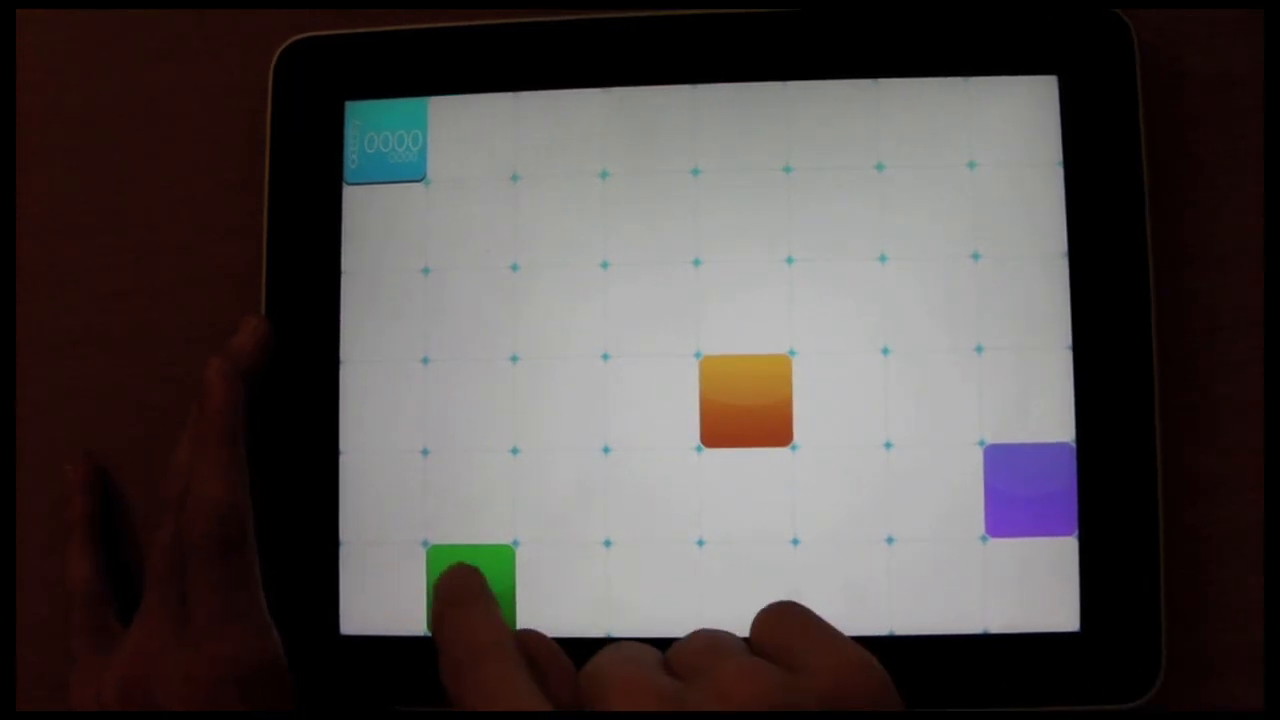
click(1030, 490)
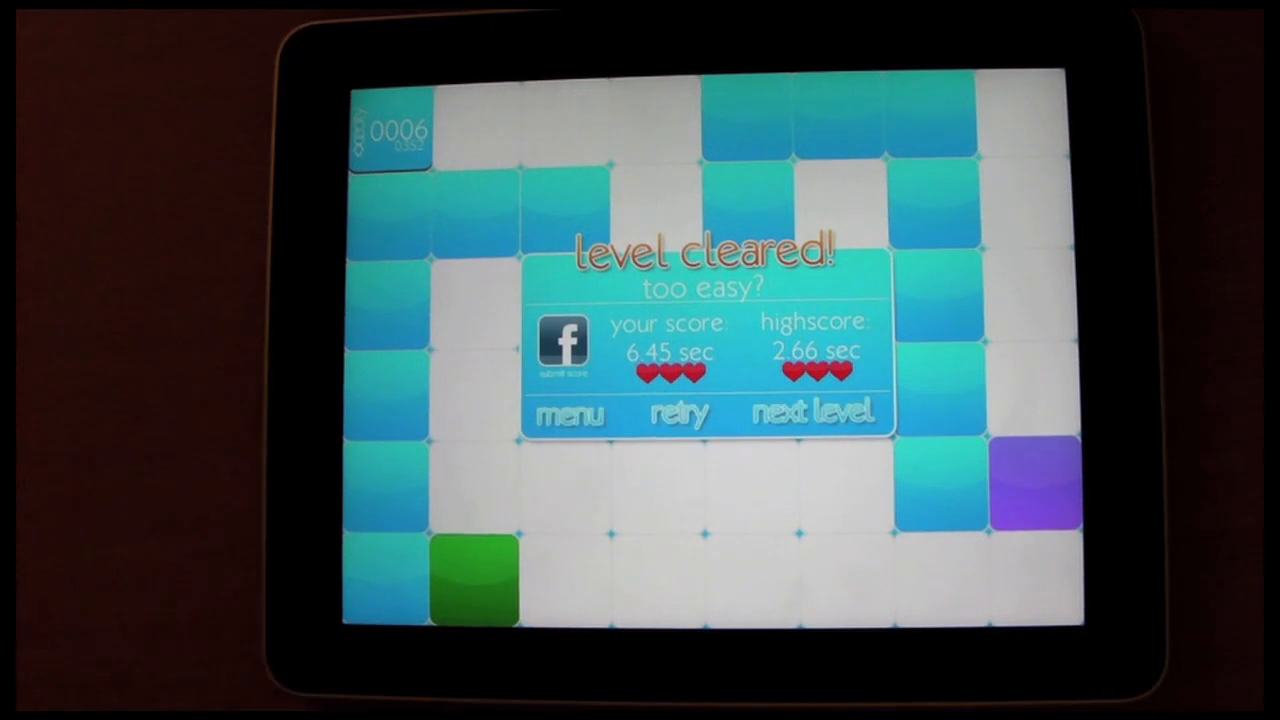
click(812, 412)
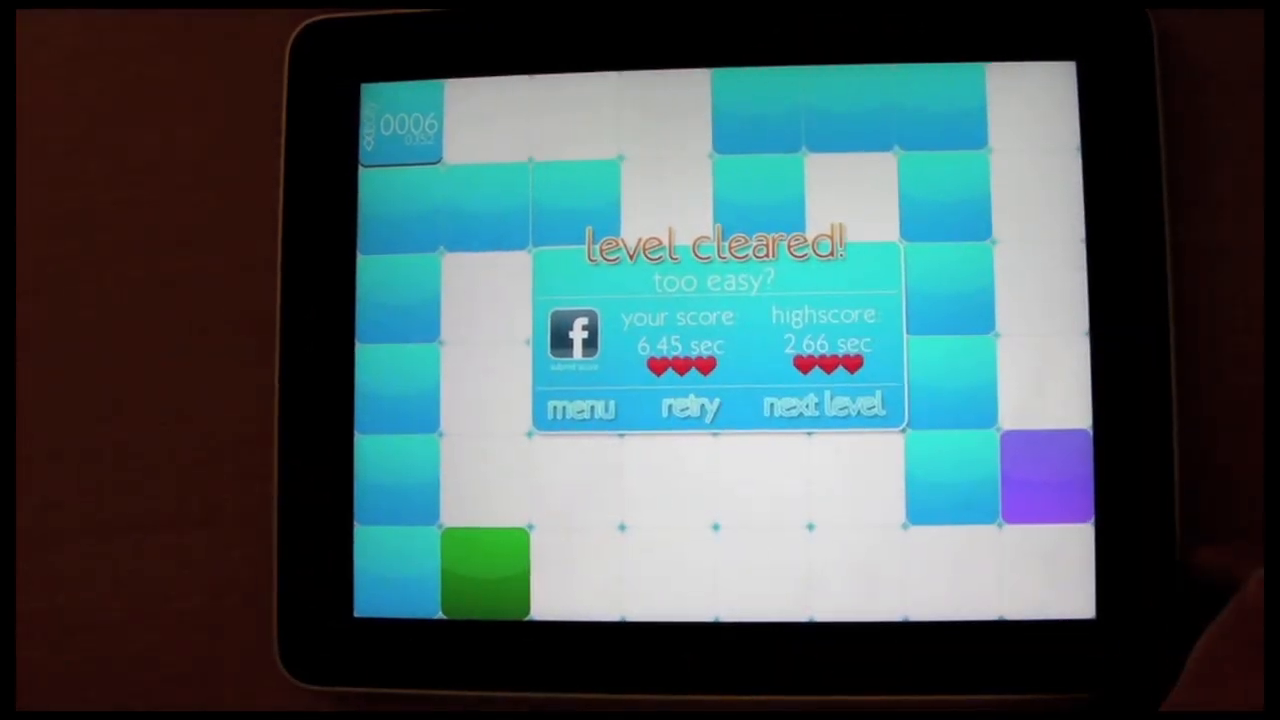
click(826, 404)
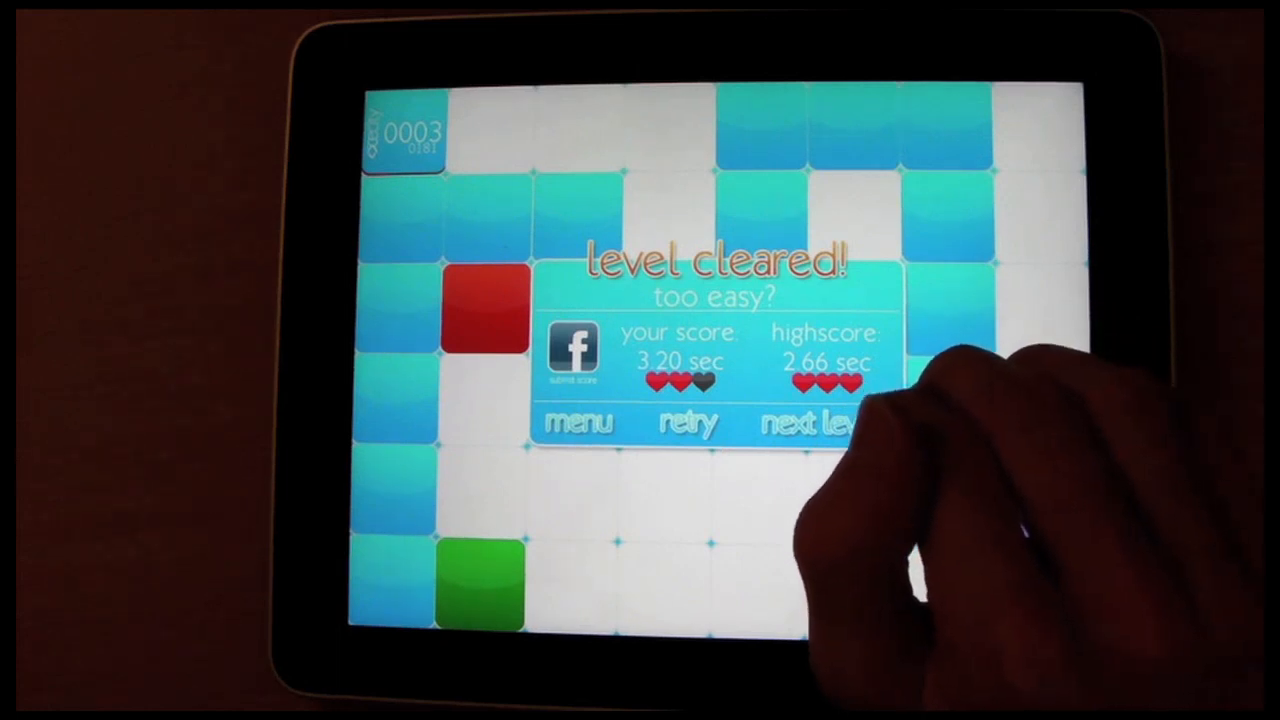
Step: Retry 'too easy?' and fail, move to 'also too easy?' and begin tracing its route
click(810, 420)
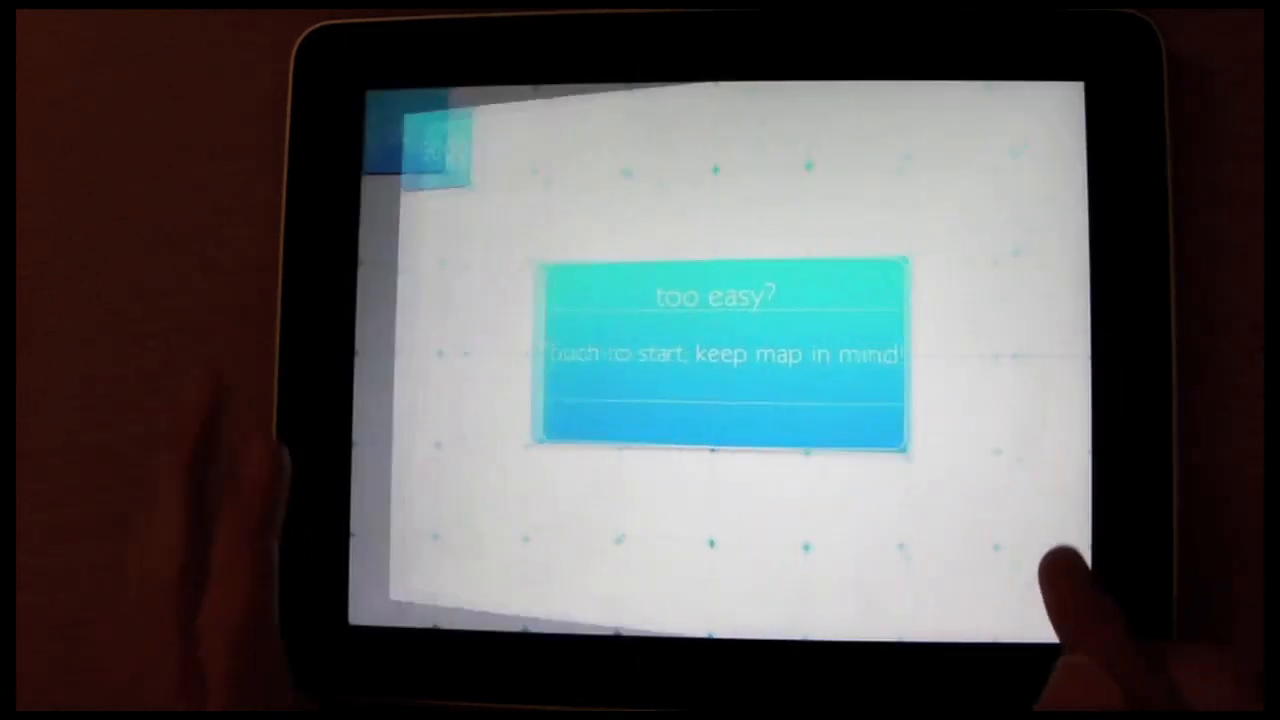
click(720, 360)
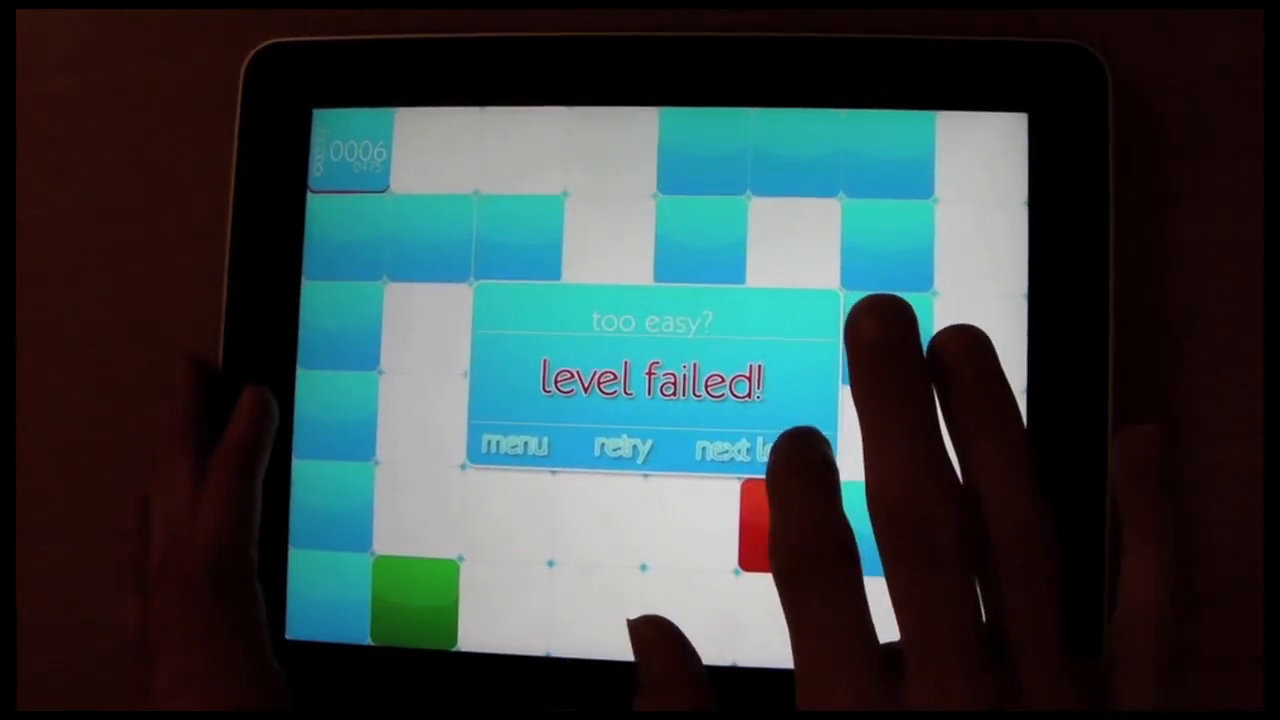
click(622, 444)
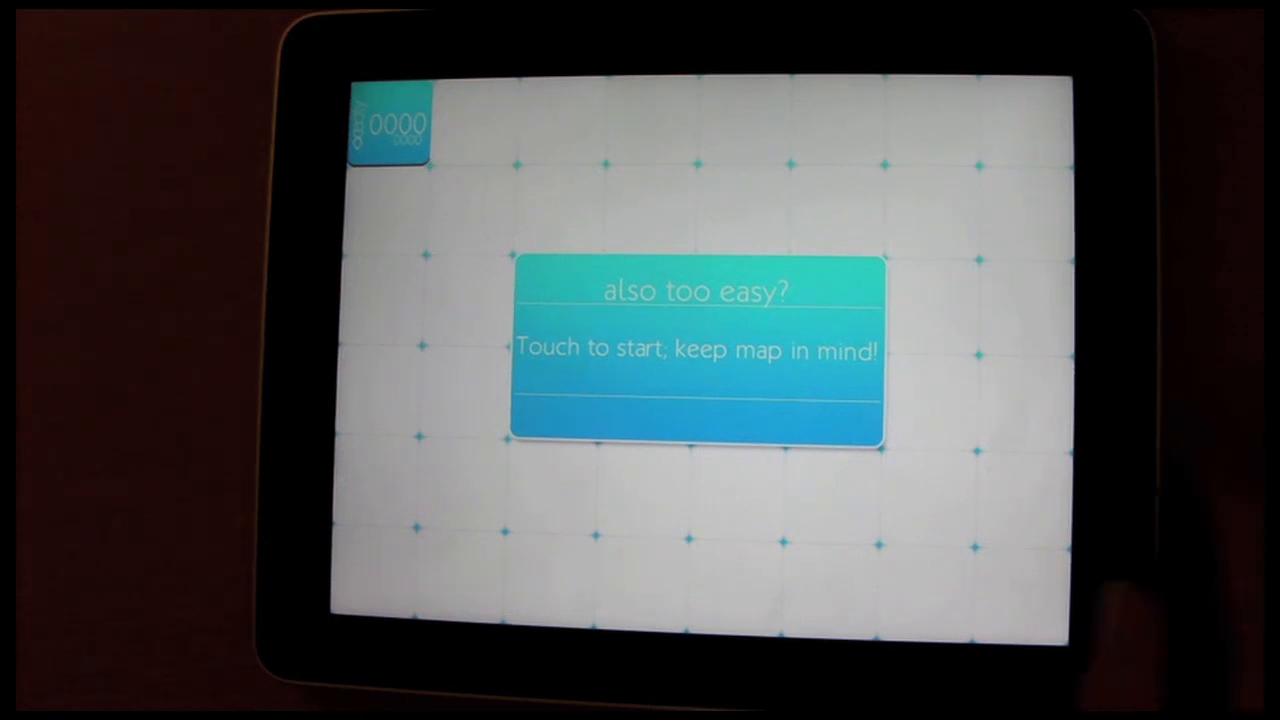
click(696, 350)
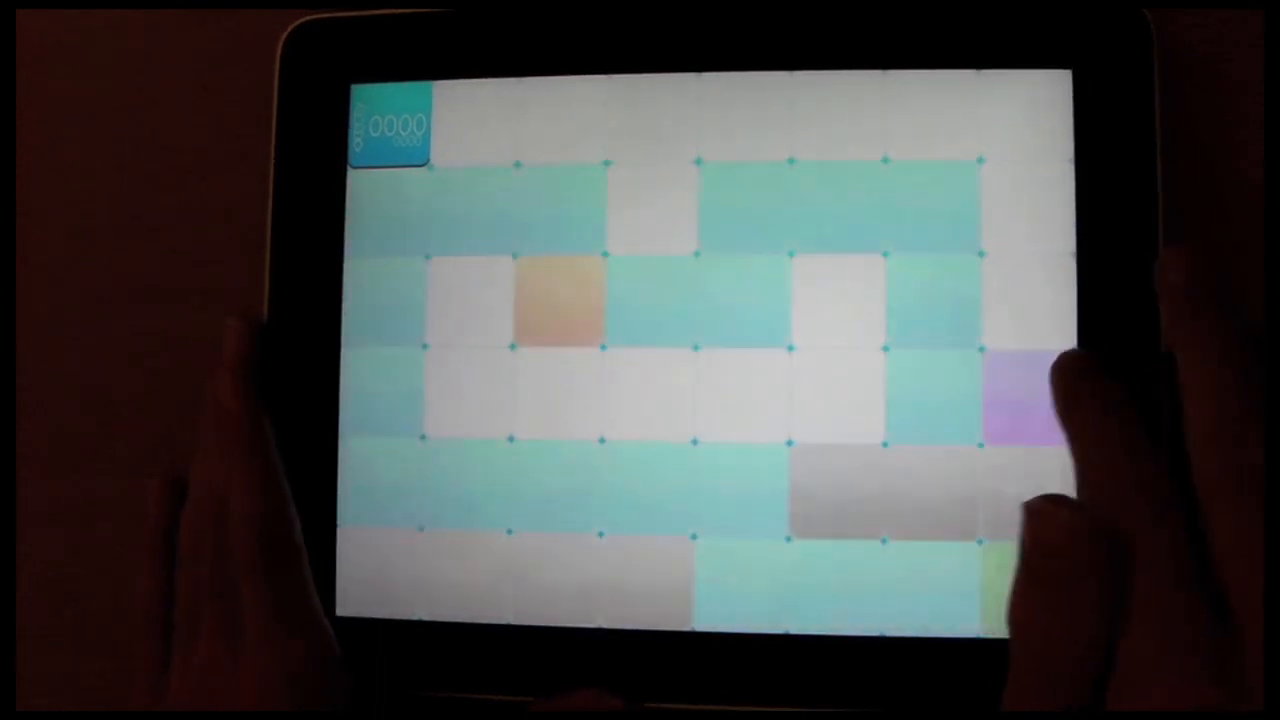
click(560, 300)
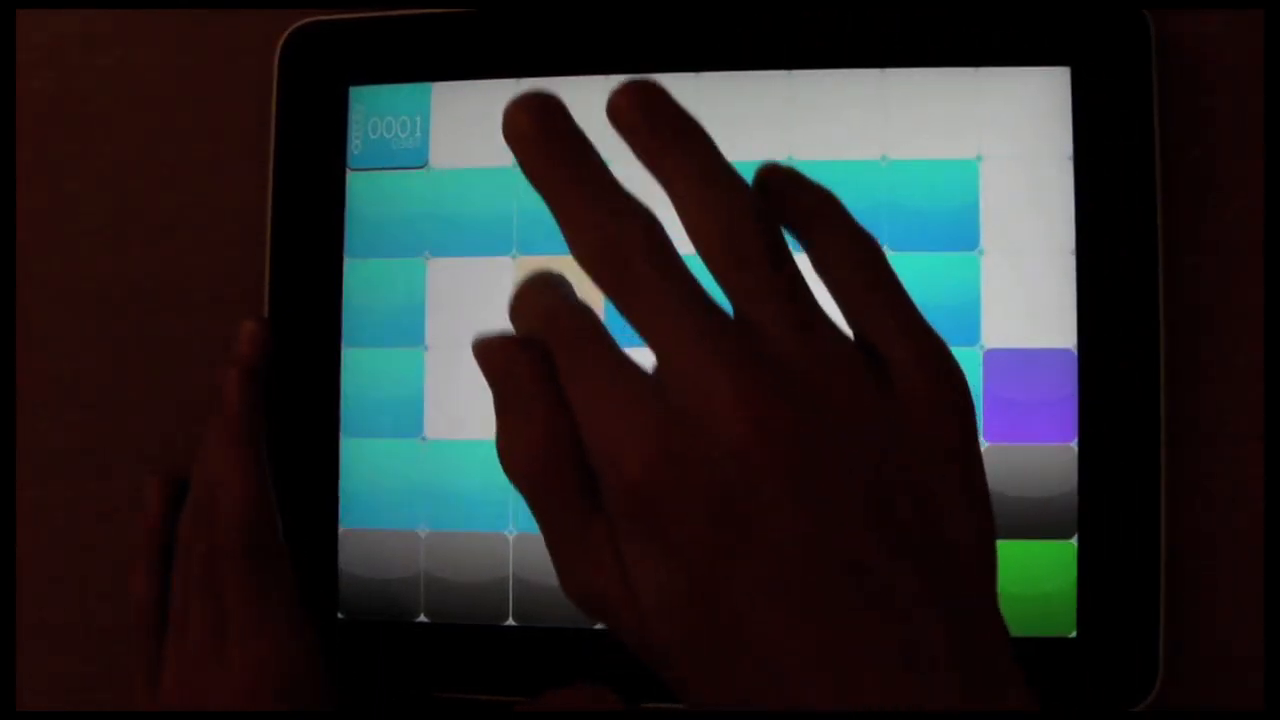